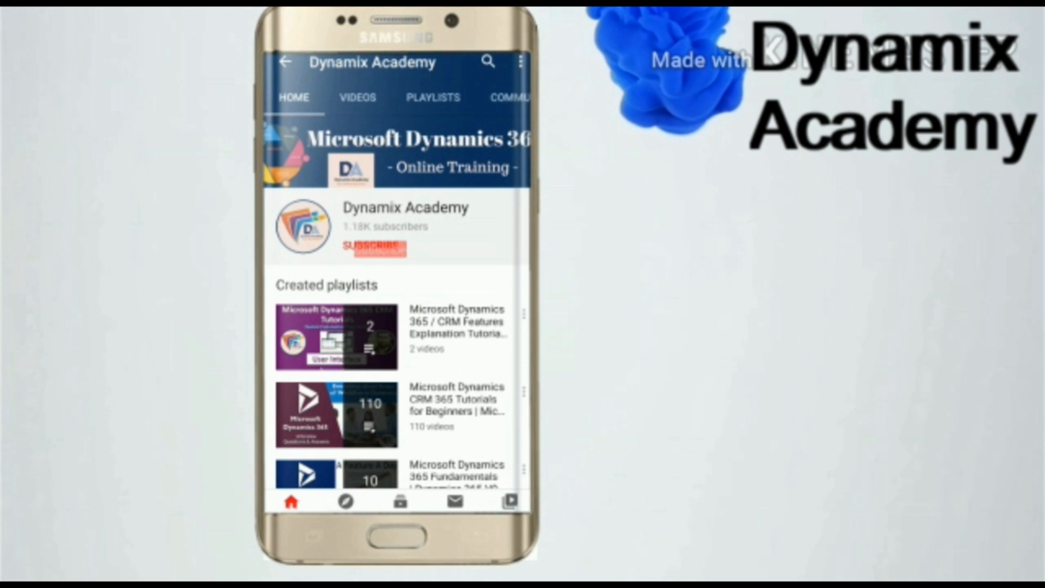
# Advance the slide show from the Pre-Requisites title to the must-have/good-to-have list.
pyautogui.click(371, 247)
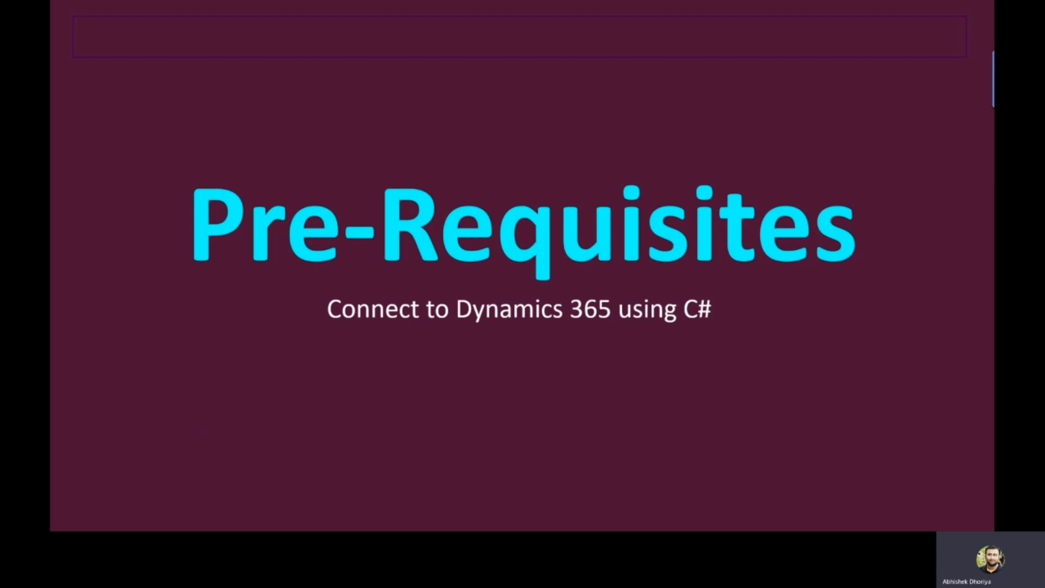
pyautogui.press('Right')
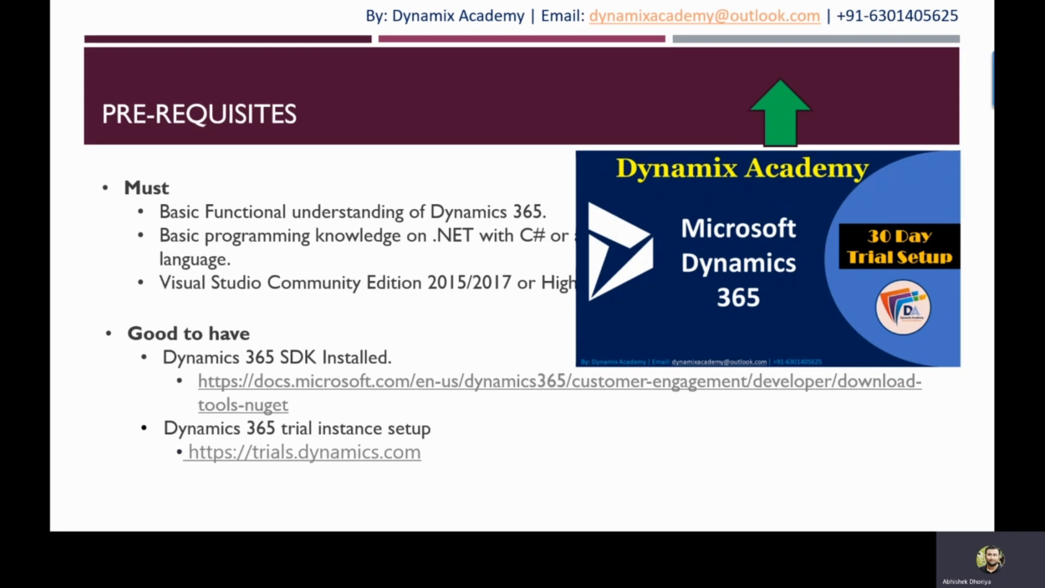
pyautogui.press('Right')
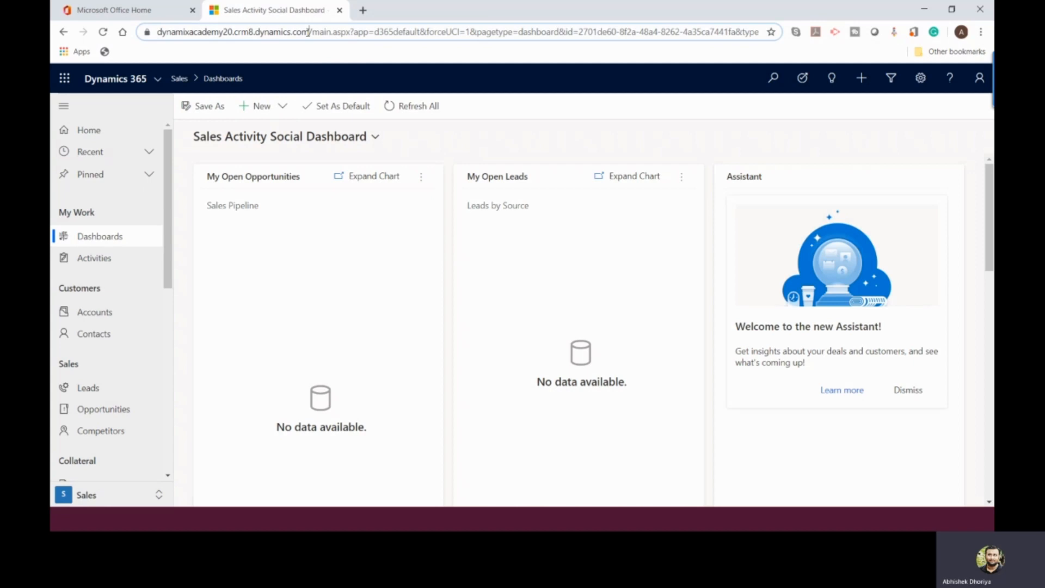
# Show the signed-in account details from the profile icon on the Sales dashboard.
pyautogui.click(979, 78)
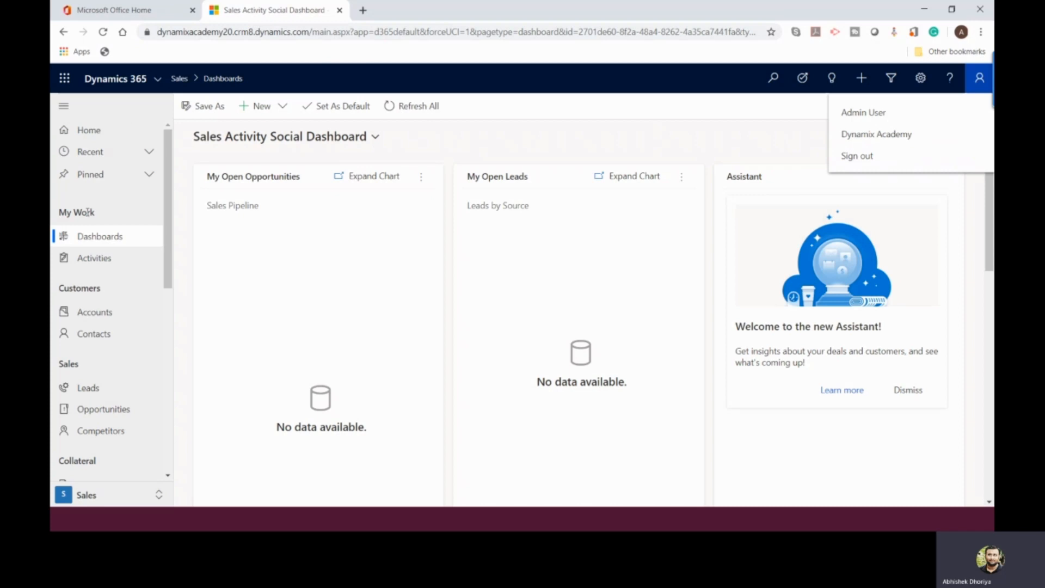
pyautogui.click(94, 333)
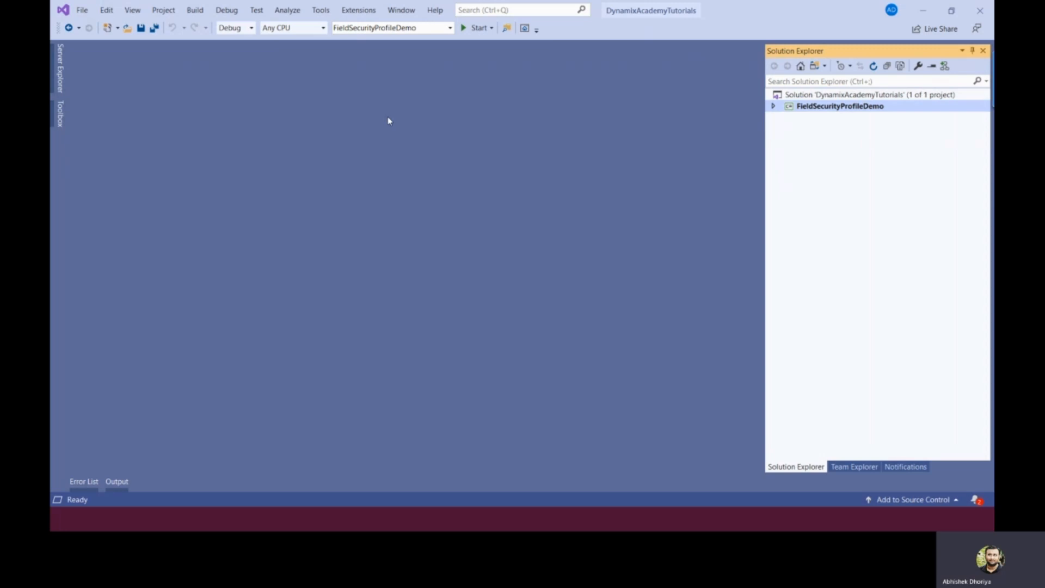
# Create a Console App (.NET Framework 4.7.2) project named ConnectToD365UsingCSharp in the solution.
pyautogui.click(81, 9)
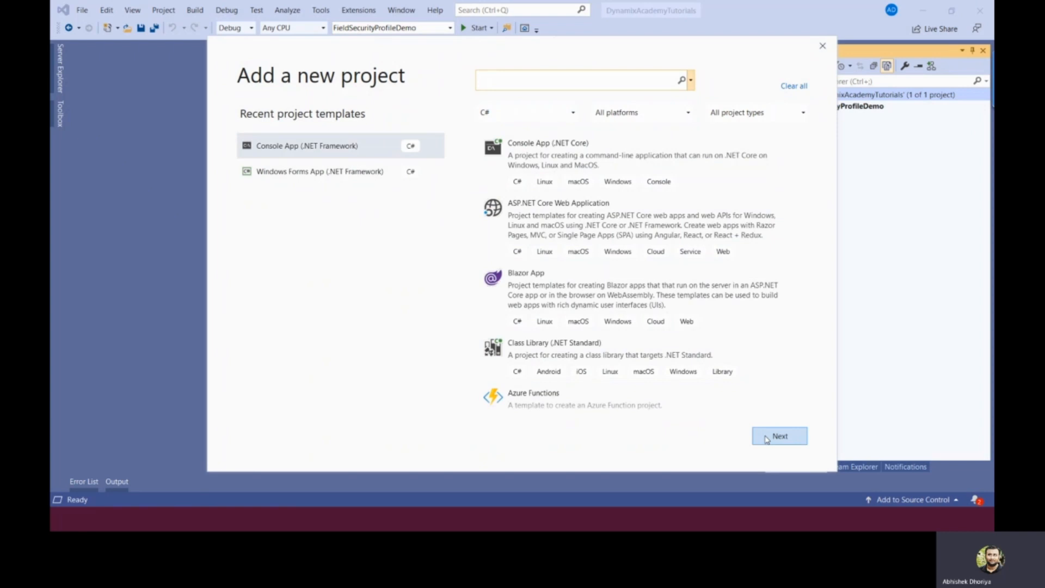
pyautogui.click(780, 435)
pyautogui.write('ConnectToD365UsingCSharp')
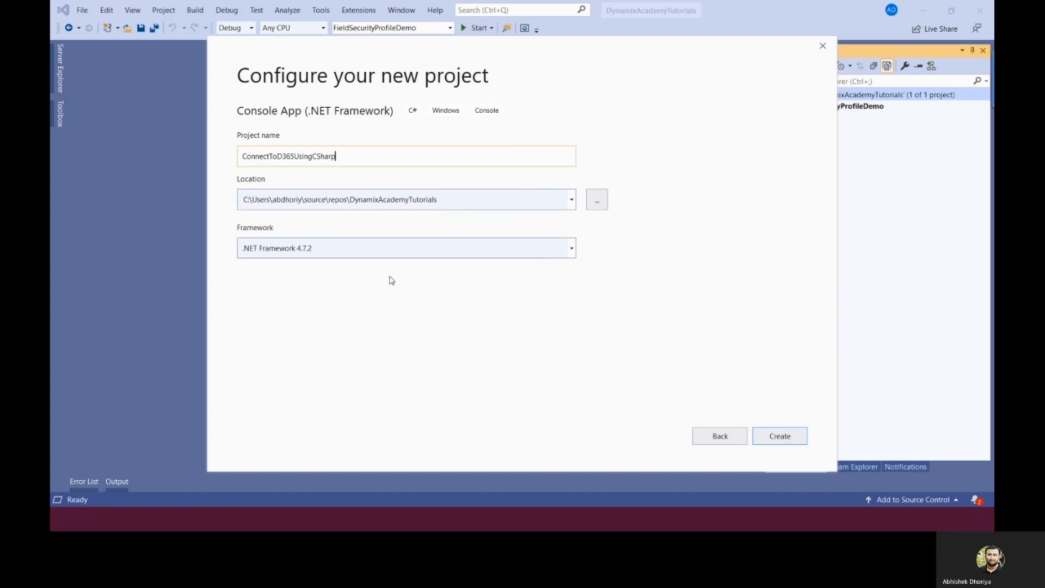
pyautogui.click(779, 436)
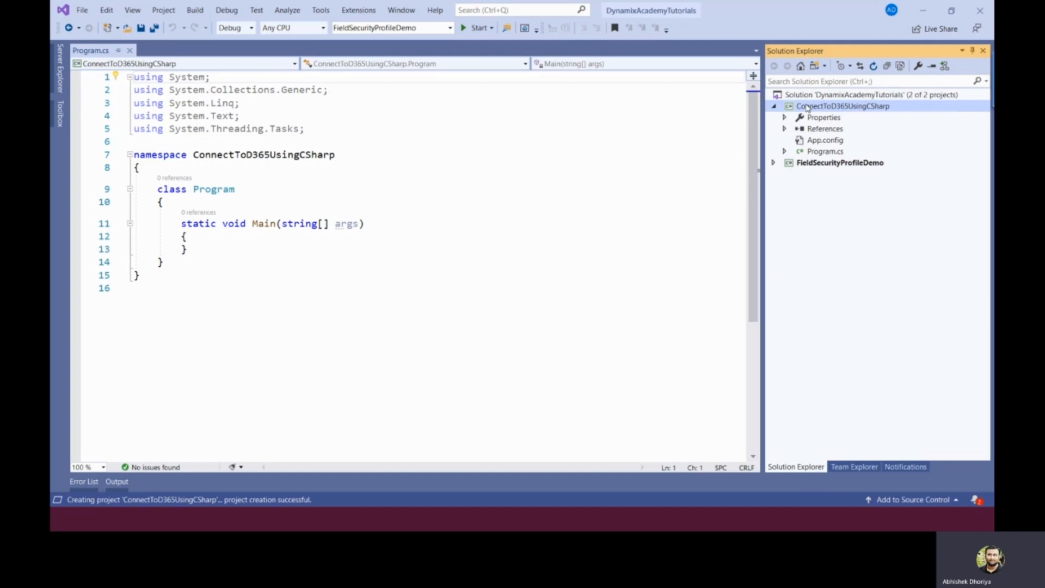
# Set ConnectToD365UsingCSharp as the startup project from Solution Explorer.
pyautogui.rightClick(842, 106)
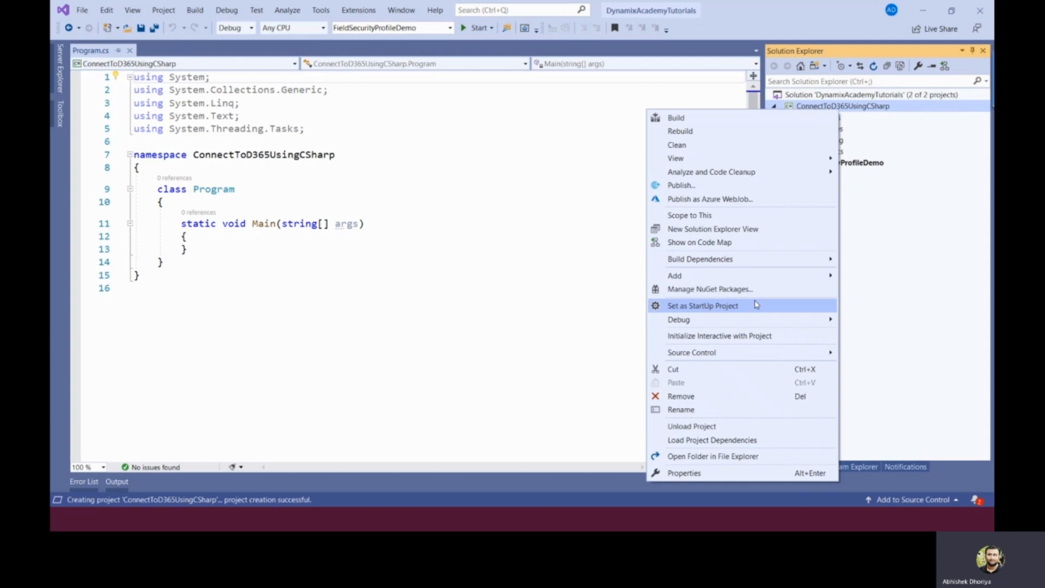
pyautogui.click(702, 305)
pyautogui.write('Microsoft.Crm.Sdk.Proxy.dll')
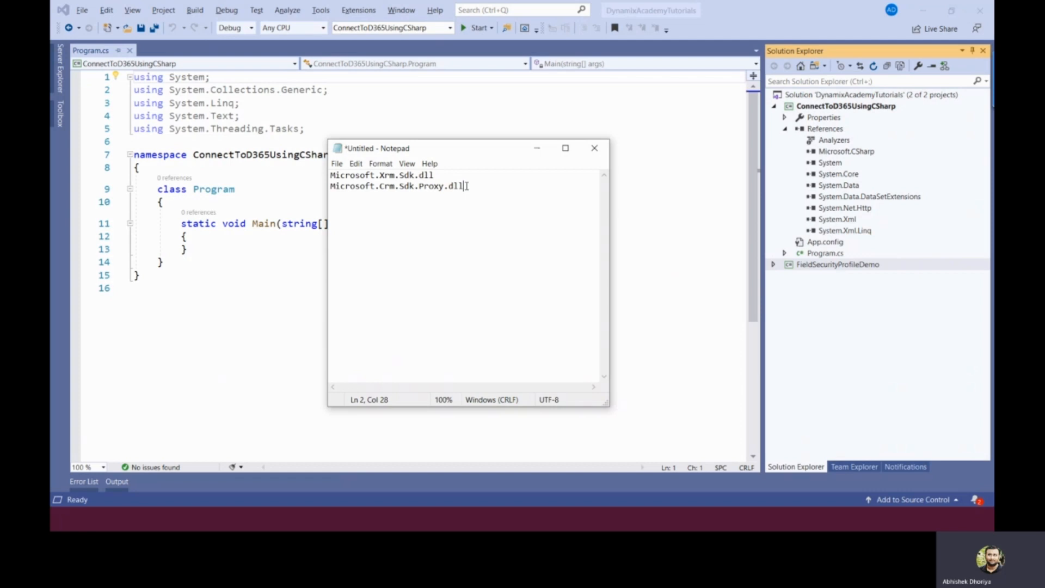
# Write 'Dynamics SDK' below Microsoft.Xrm.Sdk.dll and Microsoft.Crm.Sdk.Proxy.dll in the note.
pyautogui.write('Dynamics')
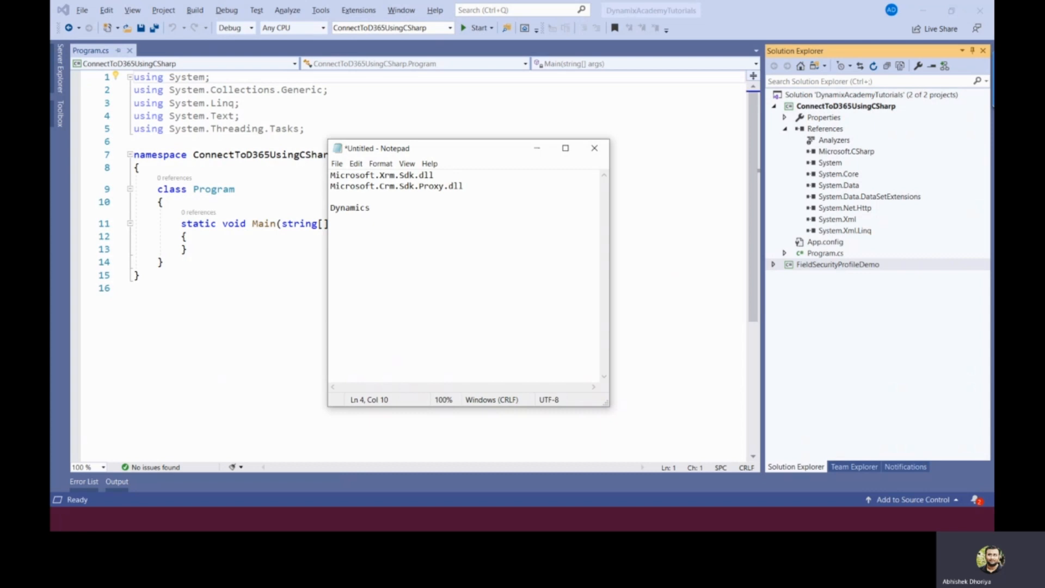
pyautogui.write('SDK')
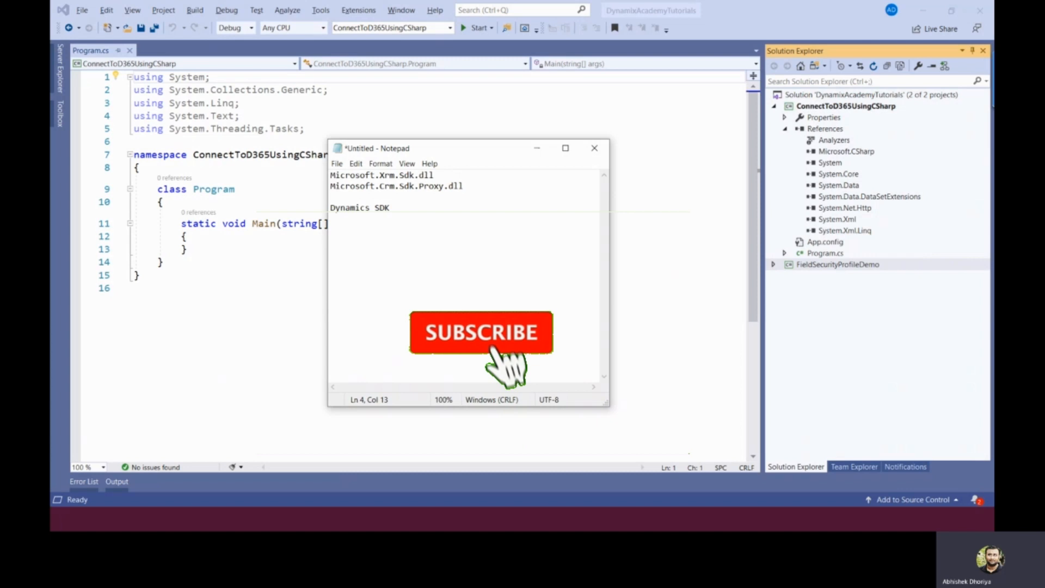
pyautogui.rightClick(826, 129)
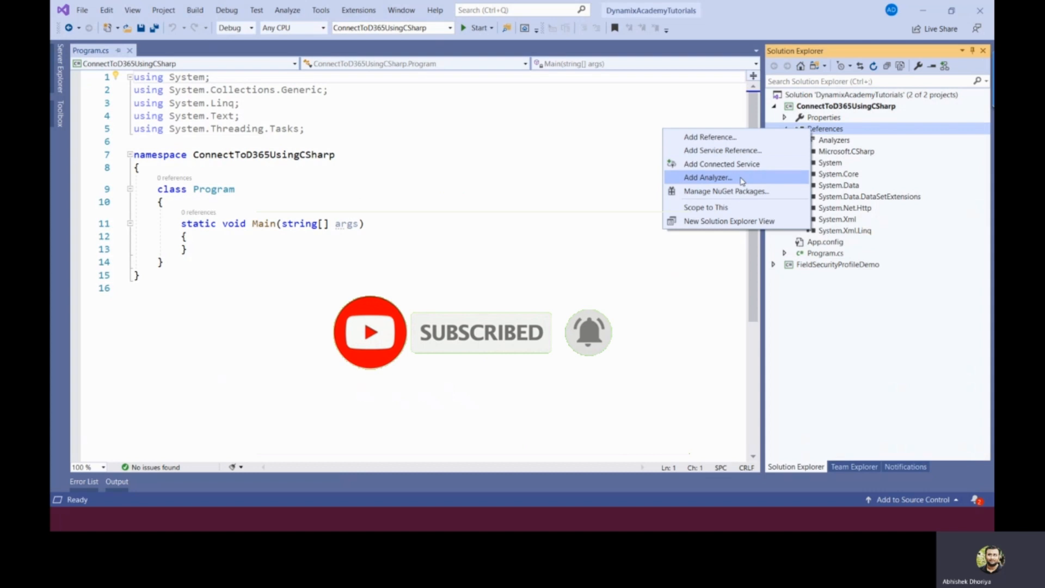
# Install the Microsoft.CrmSdk.CoreAssemblies NuGet package into ConnectToD365UsingCSharp.
pyautogui.click(727, 191)
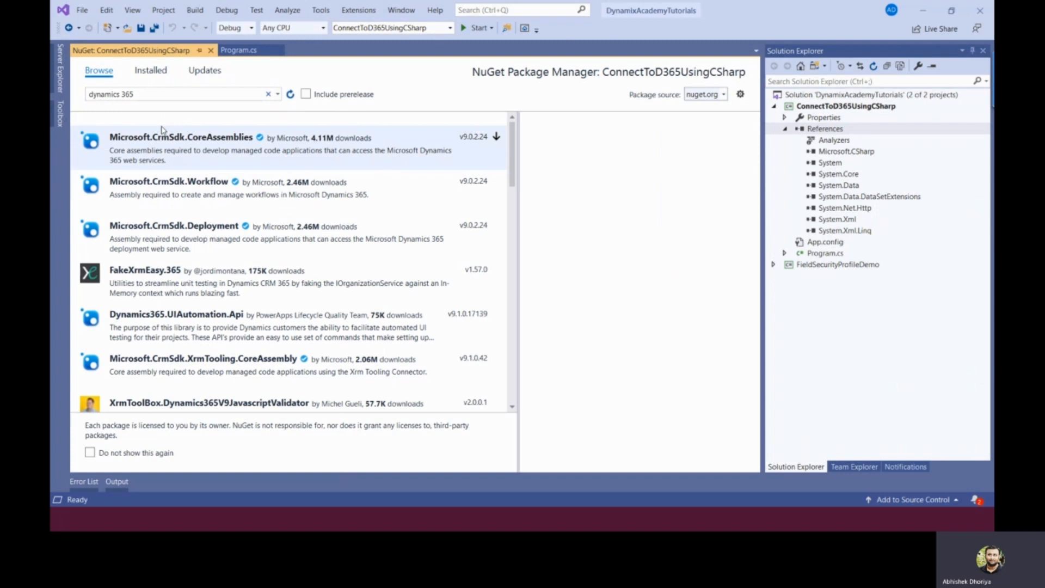
pyautogui.moveTo(274, 153)
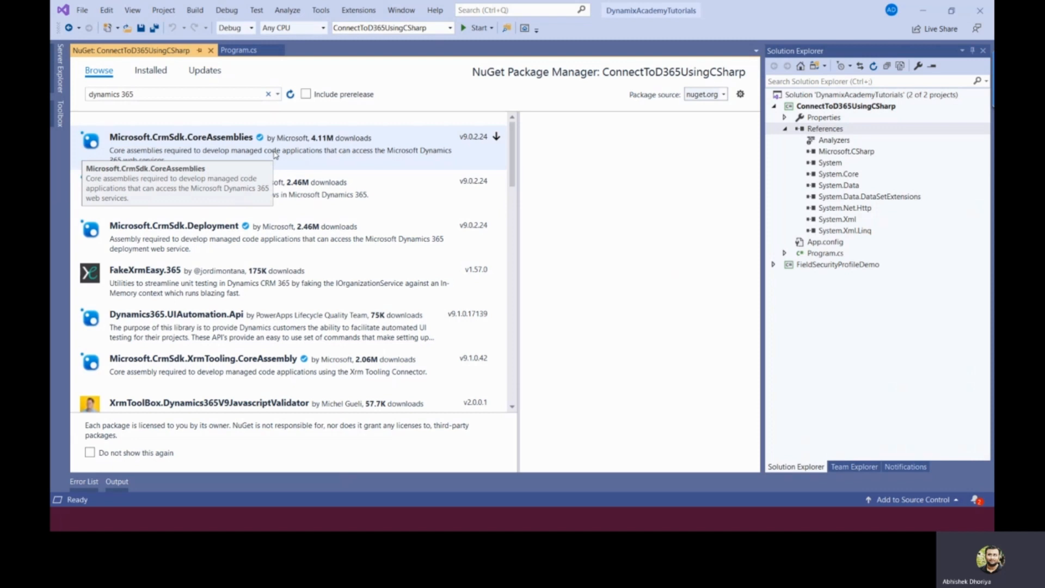
pyautogui.click(179, 137)
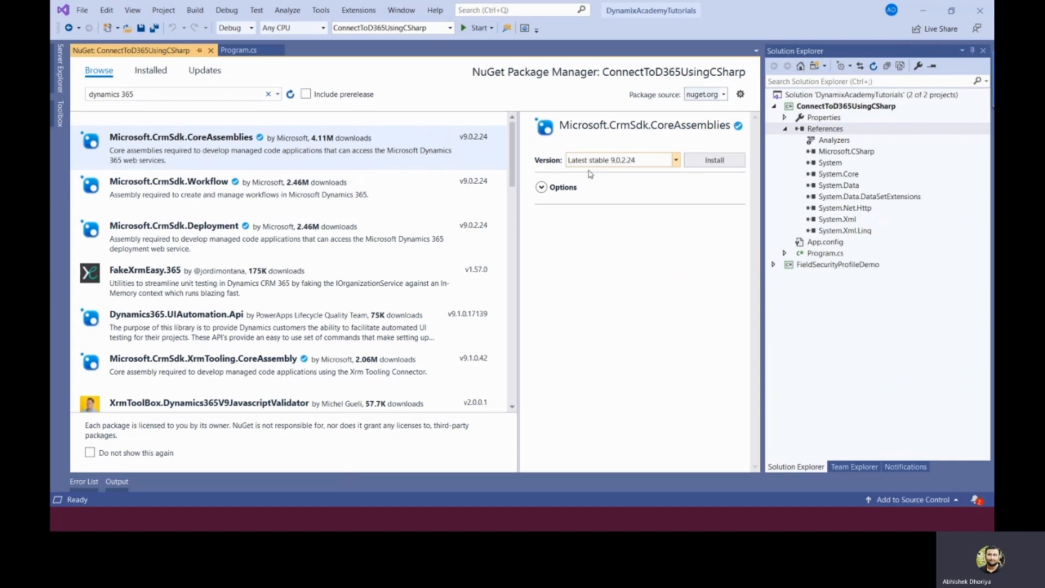
pyautogui.click(715, 159)
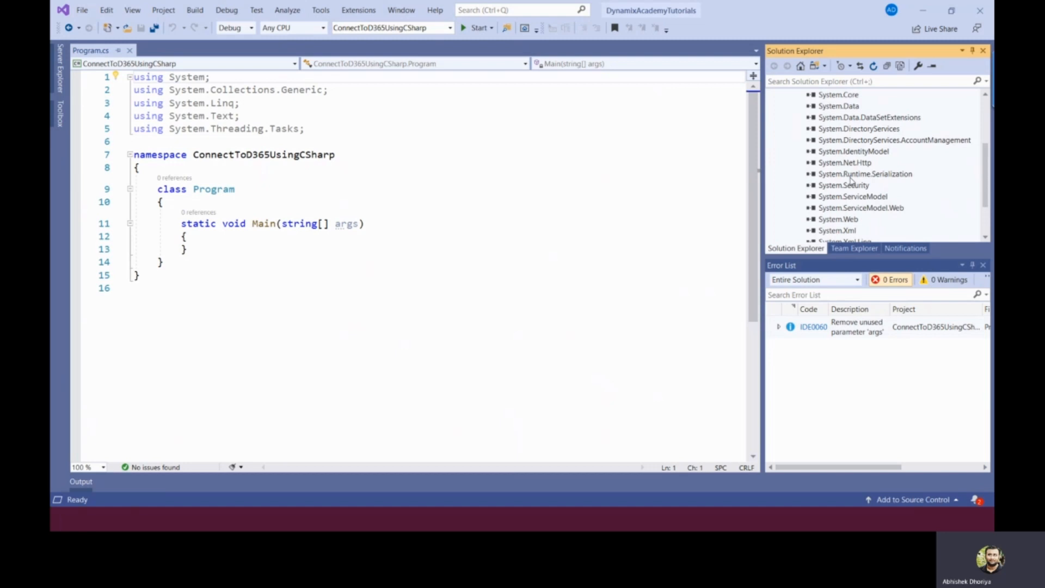
# Replace Program.cs starter code with ClientCredentials, OrganizationServiceProxy and RetriveContact code.
pyautogui.click(853, 196)
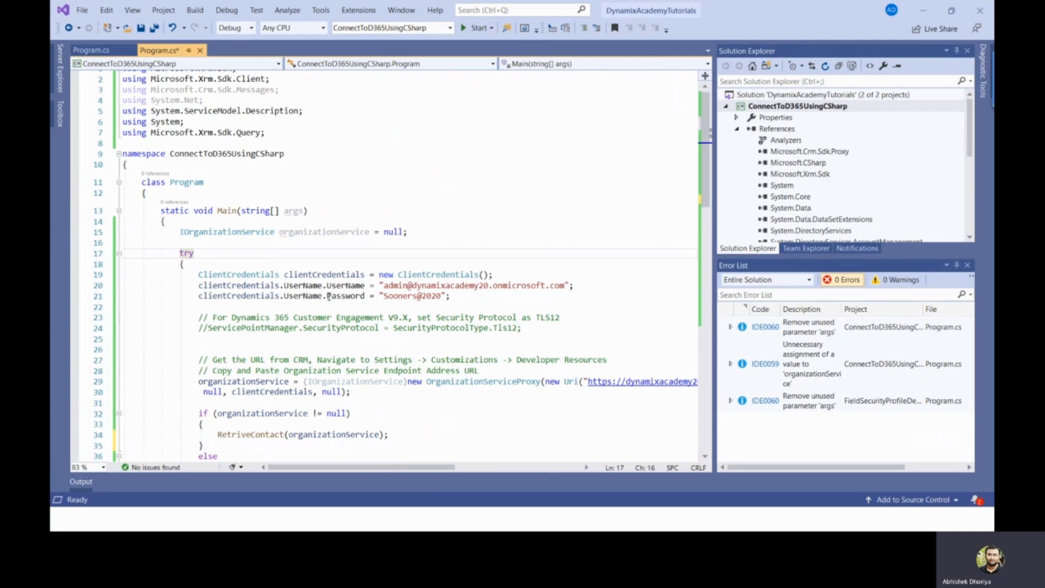
pyautogui.moveTo(347, 295)
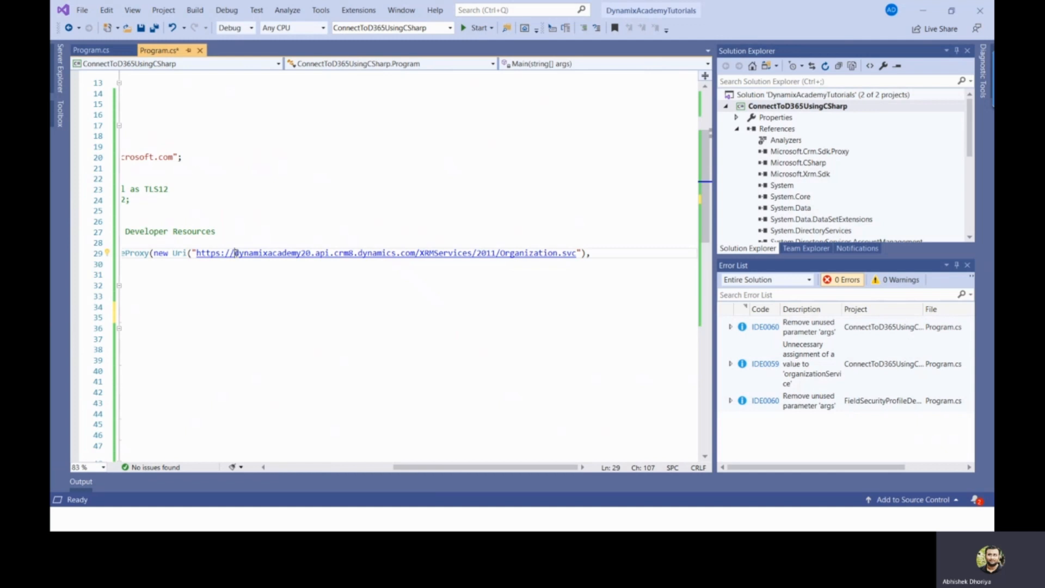
pyautogui.moveTo(340, 253)
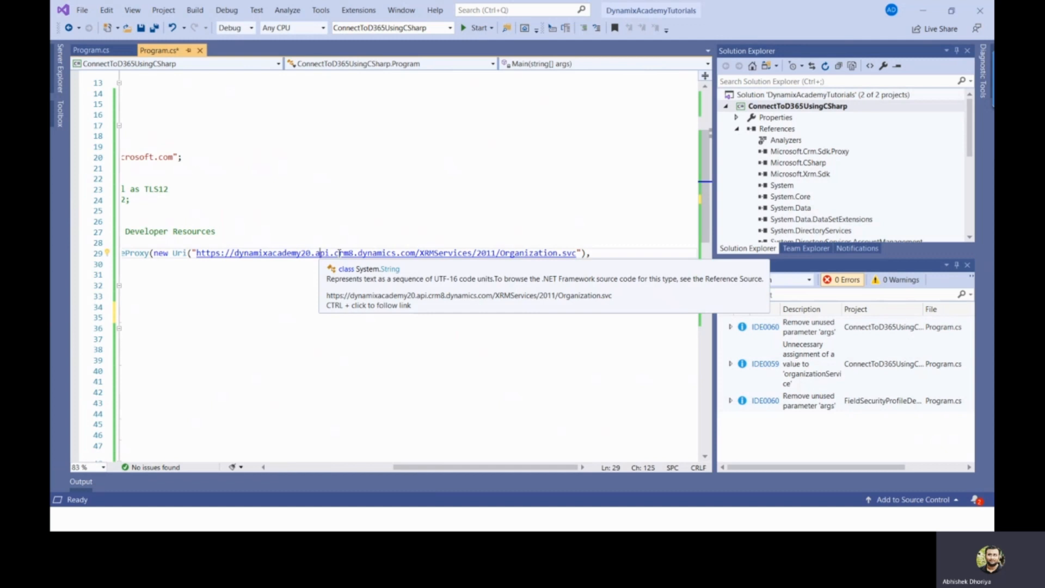
pyautogui.doubleClick(343, 253)
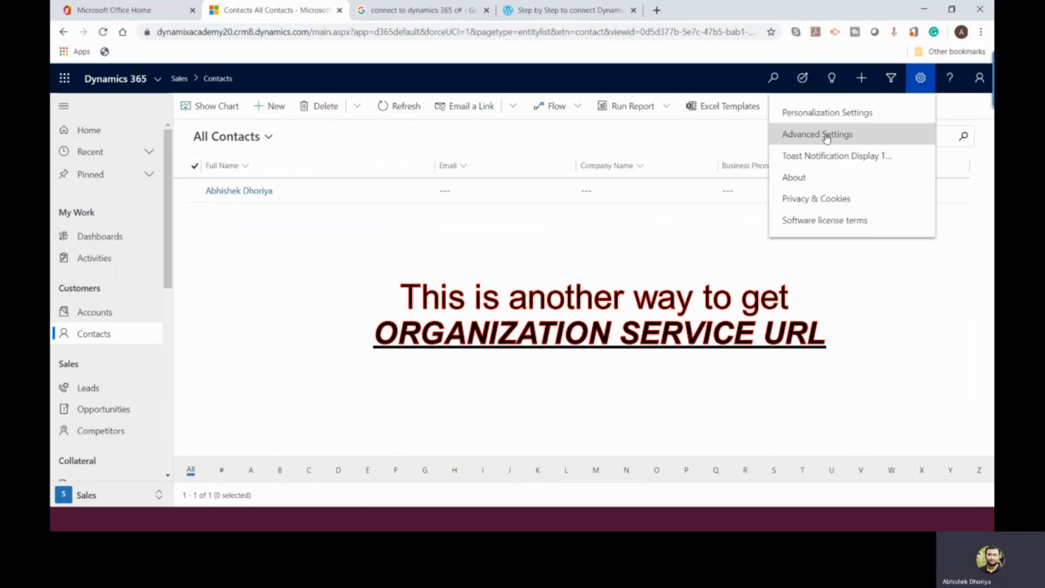
# Reach Developer Resources via Advanced Settings to see the Organization Service endpoint.
pyautogui.click(818, 134)
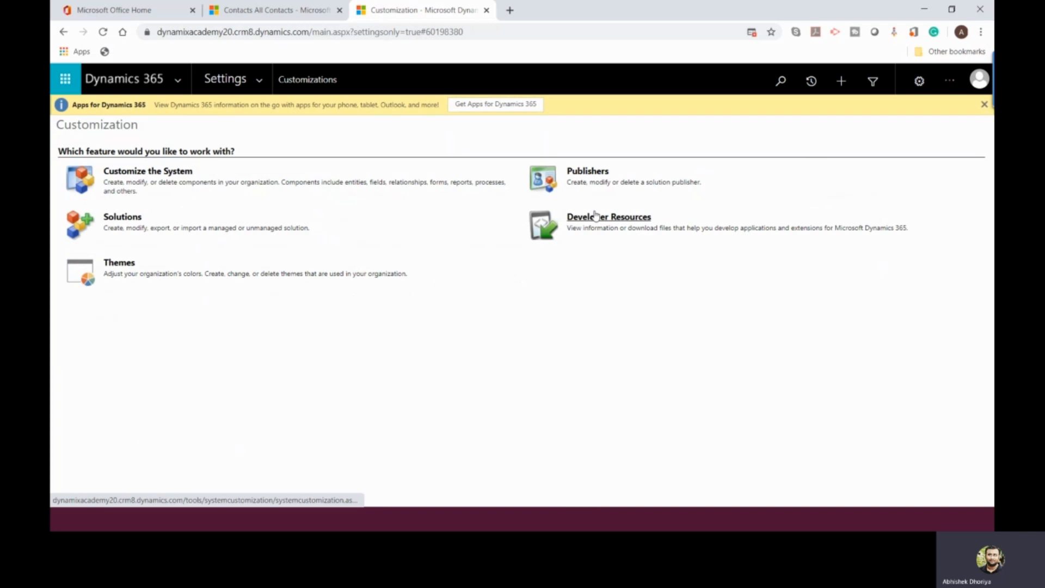
pyautogui.click(608, 217)
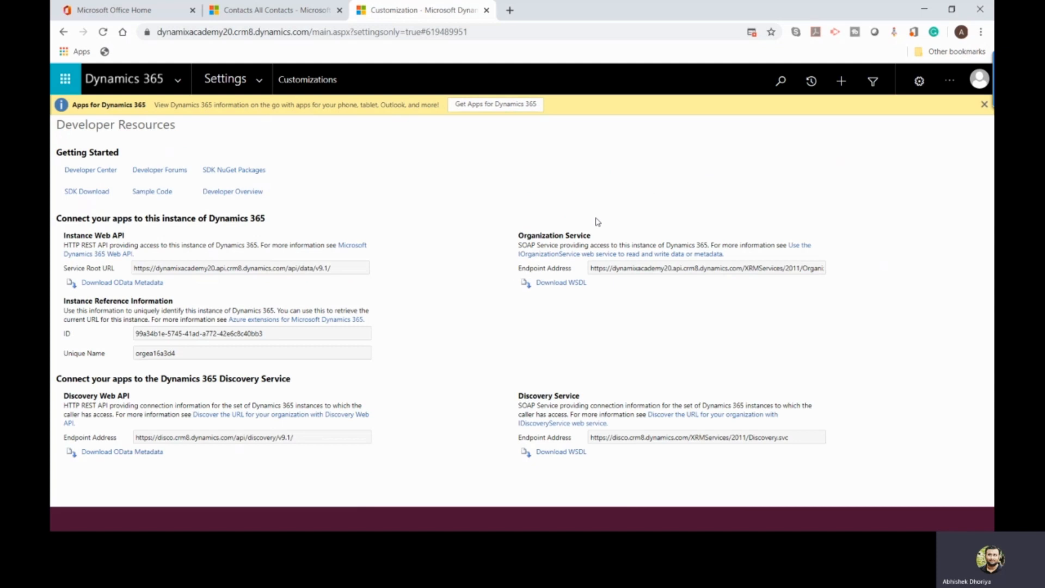
pyautogui.moveTo(403, 199)
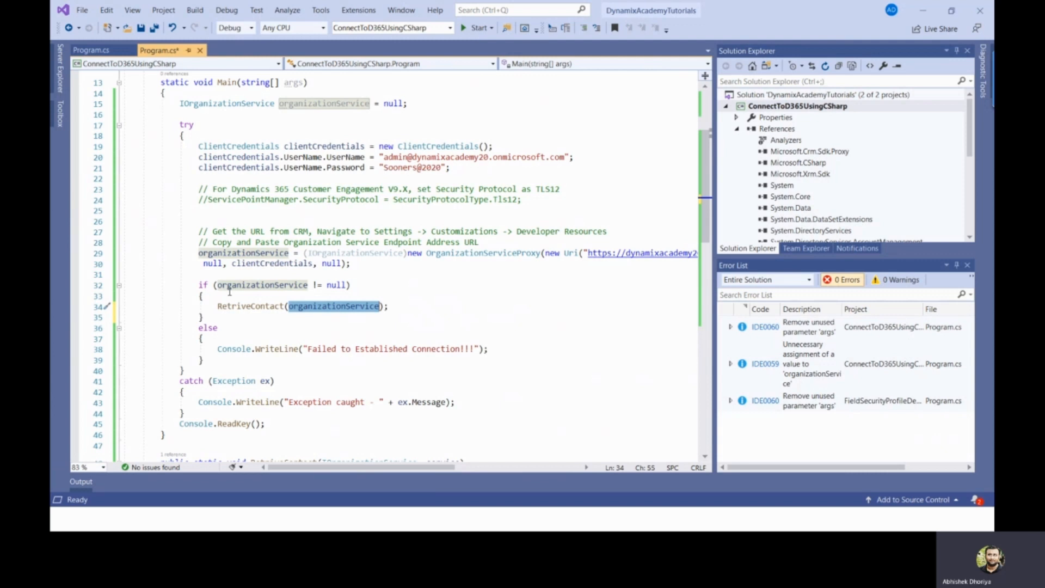
pyautogui.moveTo(237, 104)
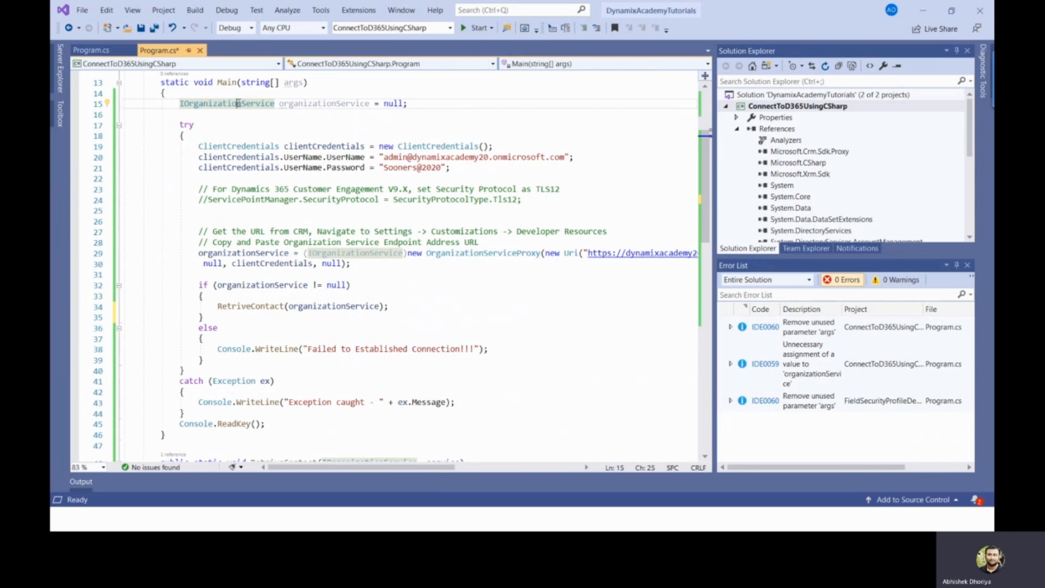
pyautogui.moveTo(226, 103)
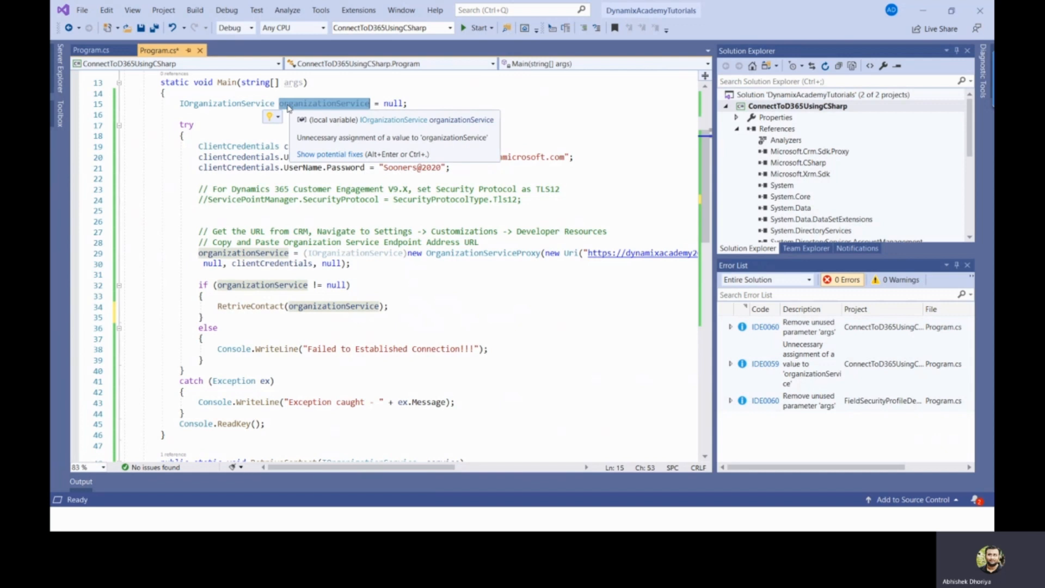
pyautogui.scroll(-3)
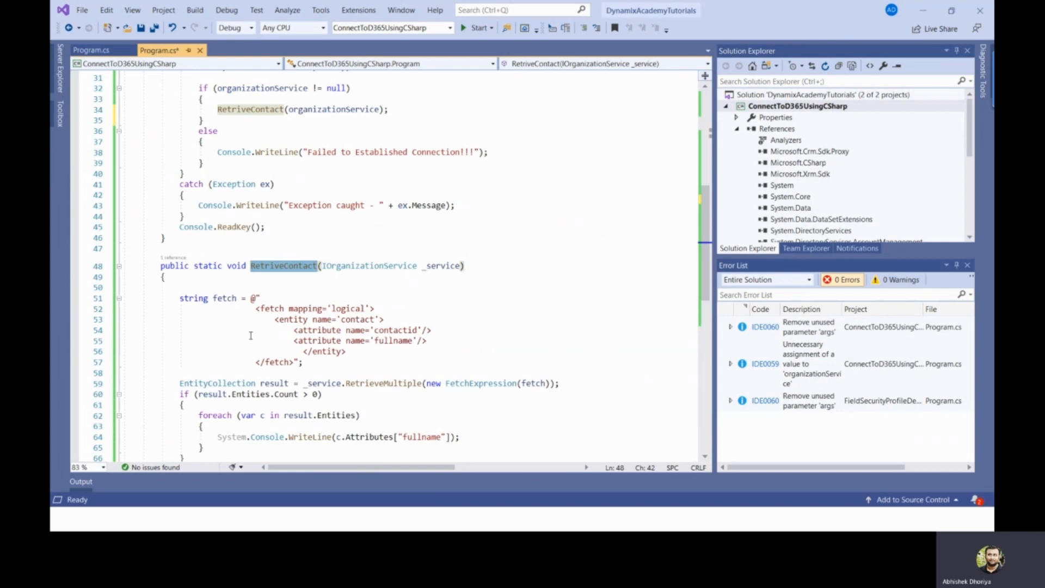
pyautogui.click(363, 330)
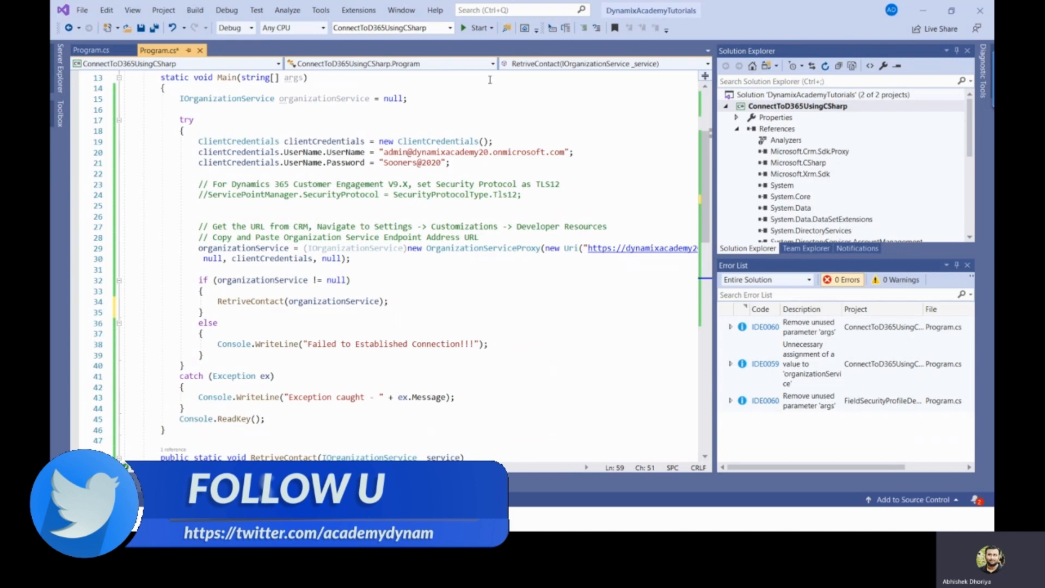
# Run ConnectToD365UsingCSharp to print contact full names, then close the console window.
pyautogui.click(478, 28)
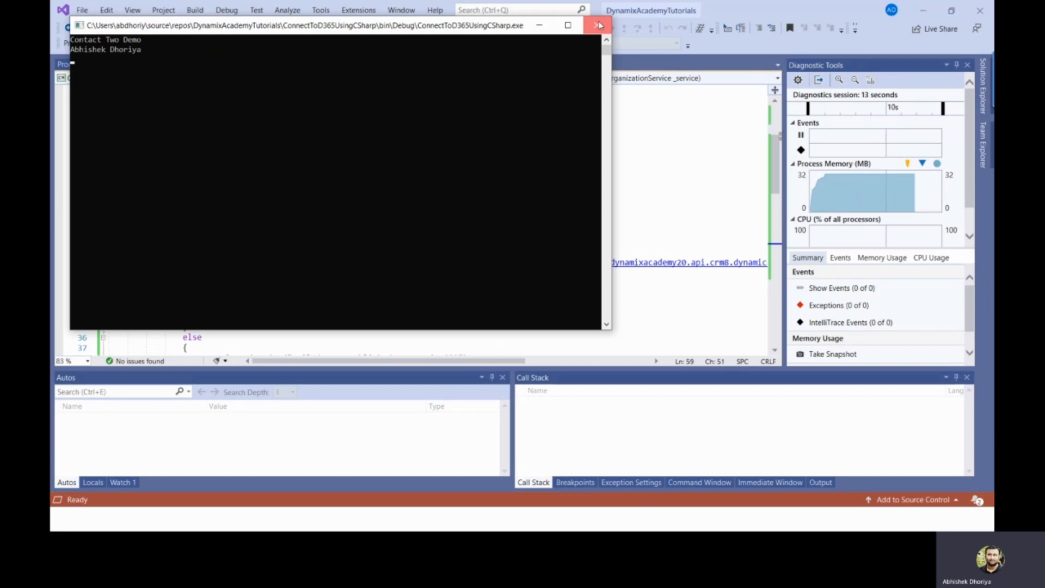
pyautogui.click(598, 25)
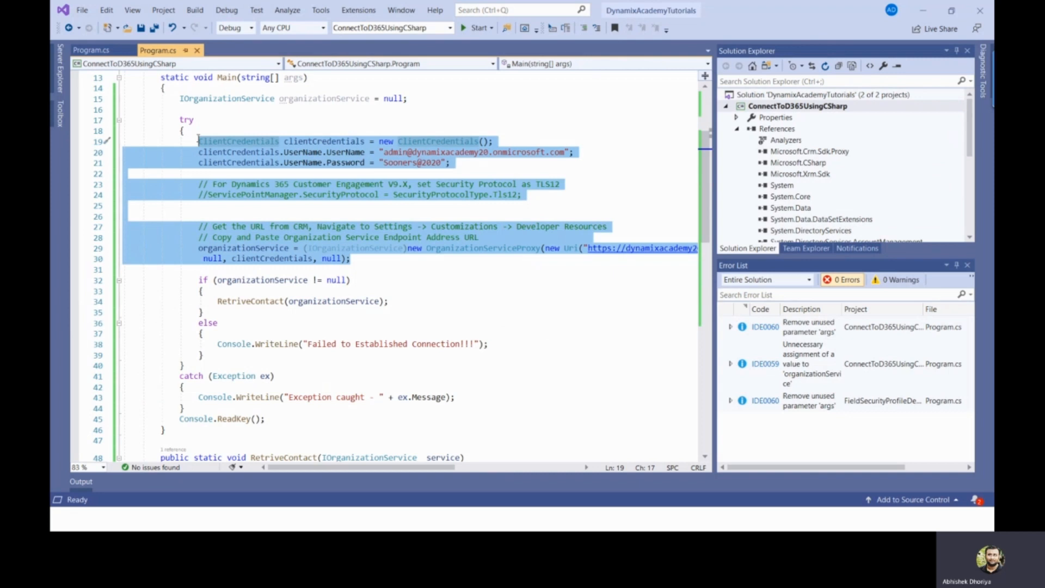